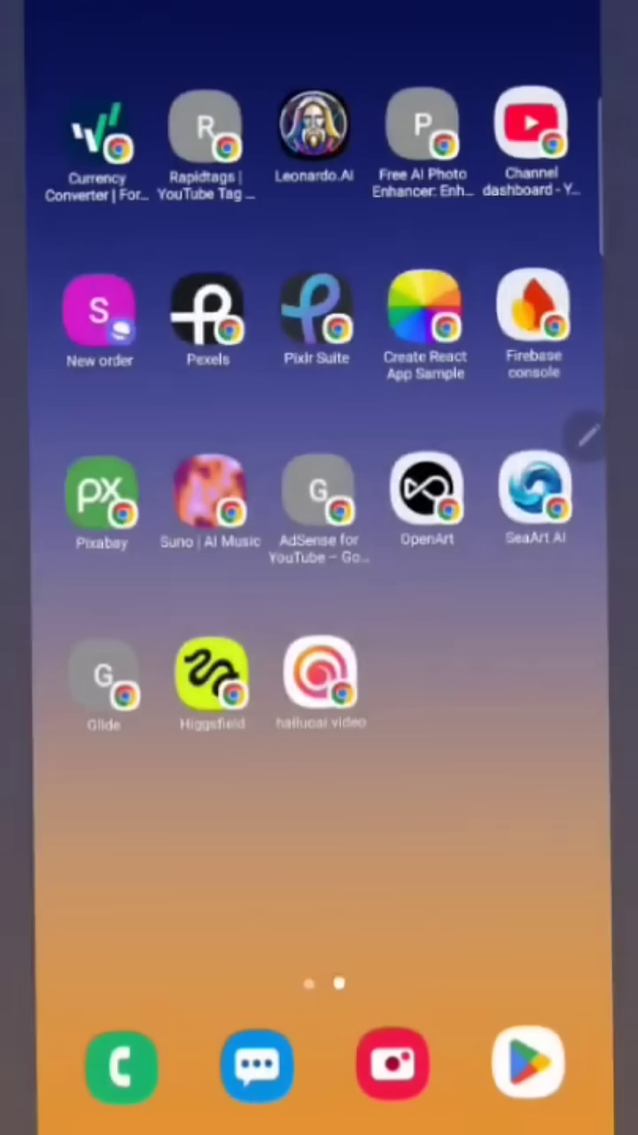
- Swipe to the first home page to reach the Play Store icon's shortcut menu
scroll(left, 3)
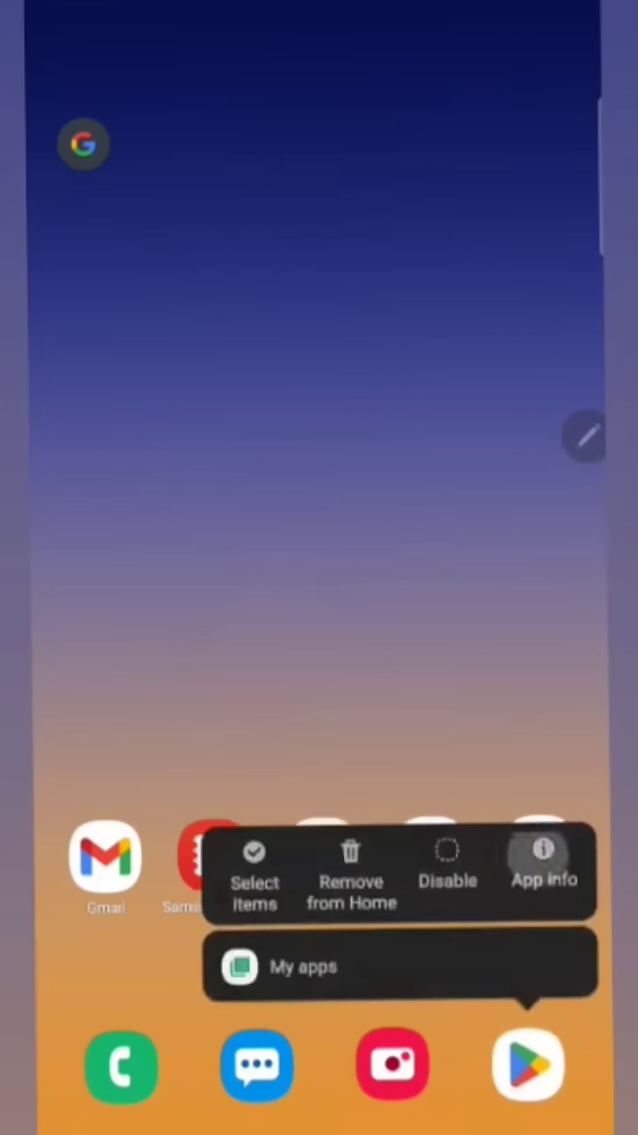
- Open Play Store's App info storage page and clear its data, confirming with OK
click(544, 873)
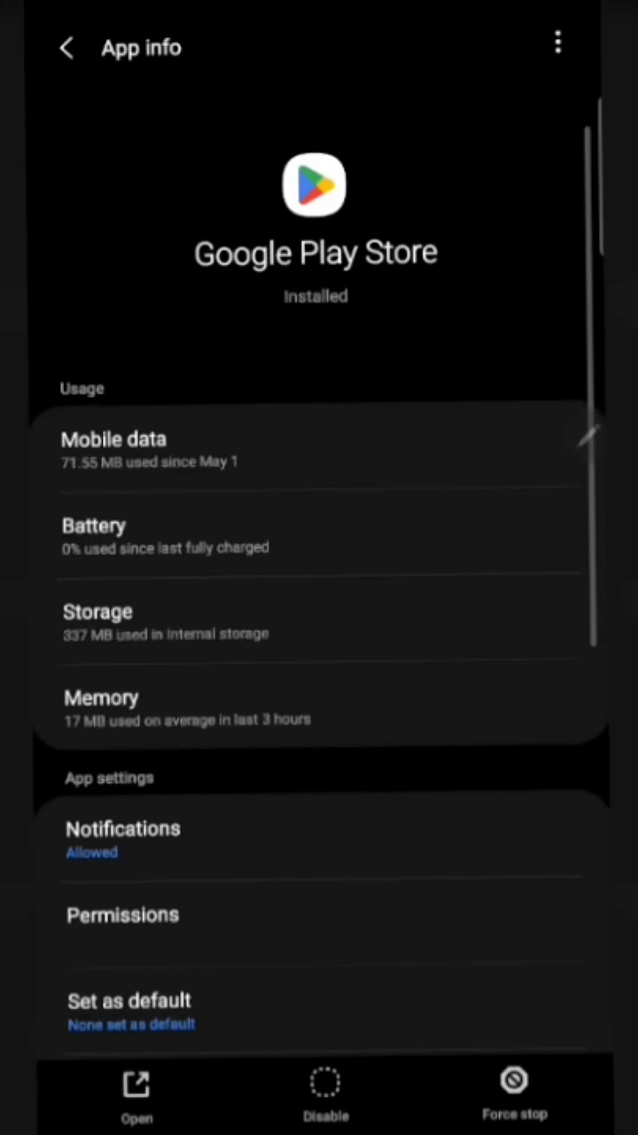
scroll(up, 3)
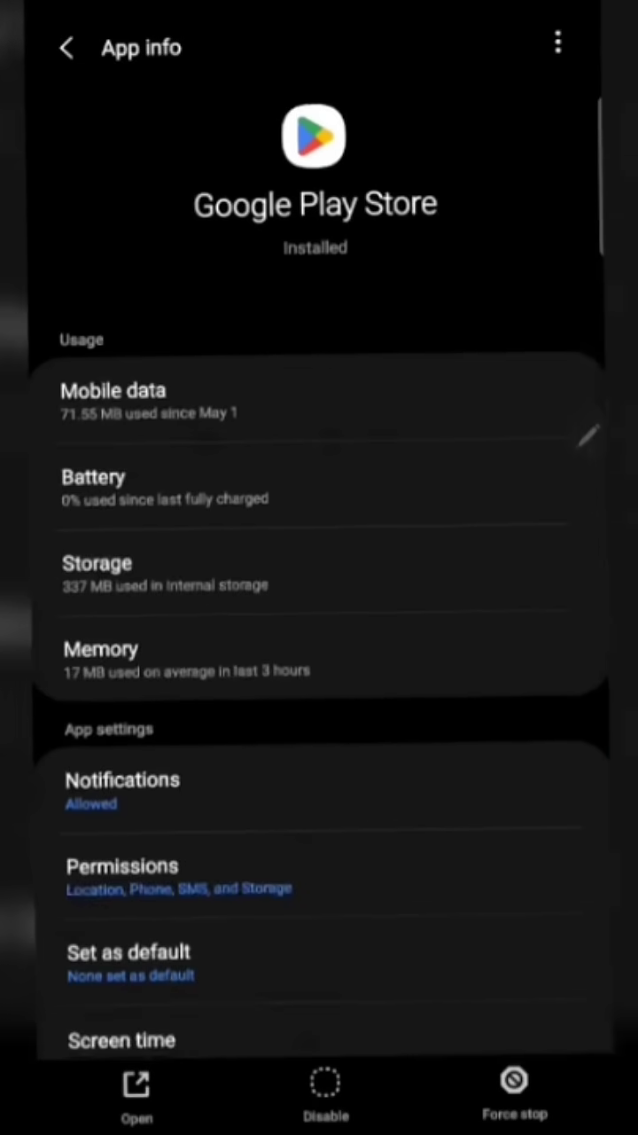
click(97, 572)
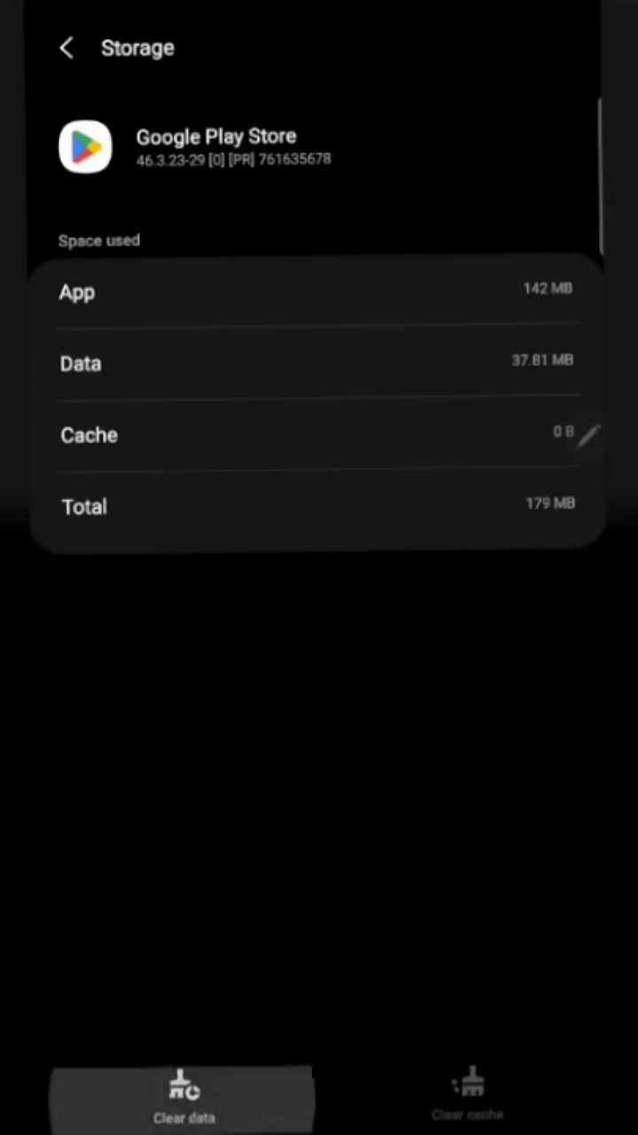
click(184, 1099)
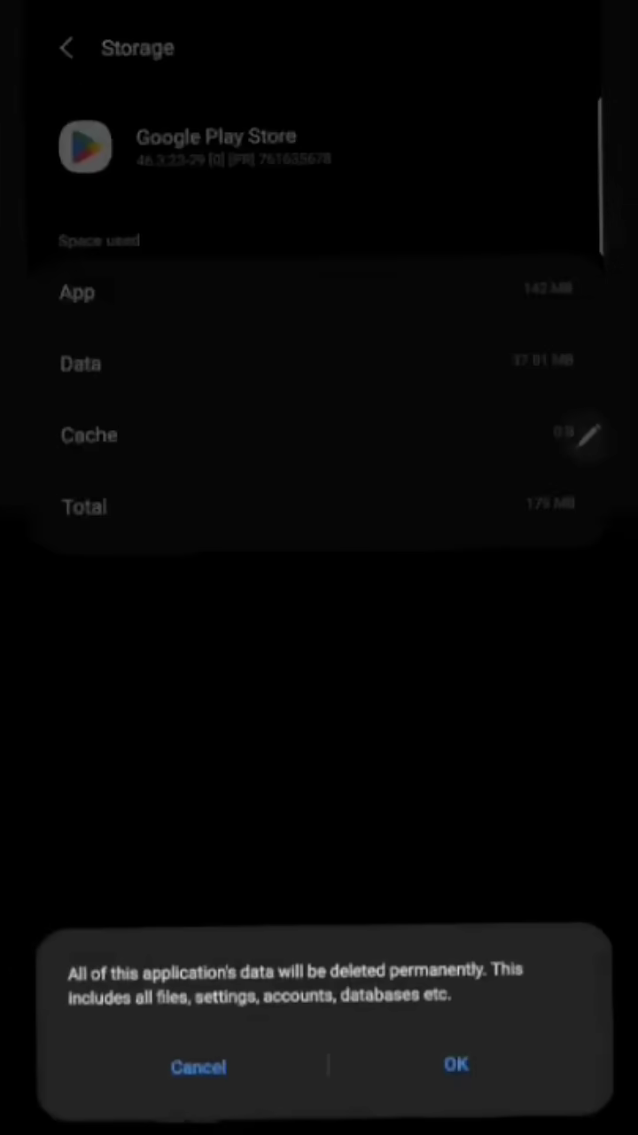
click(455, 1064)
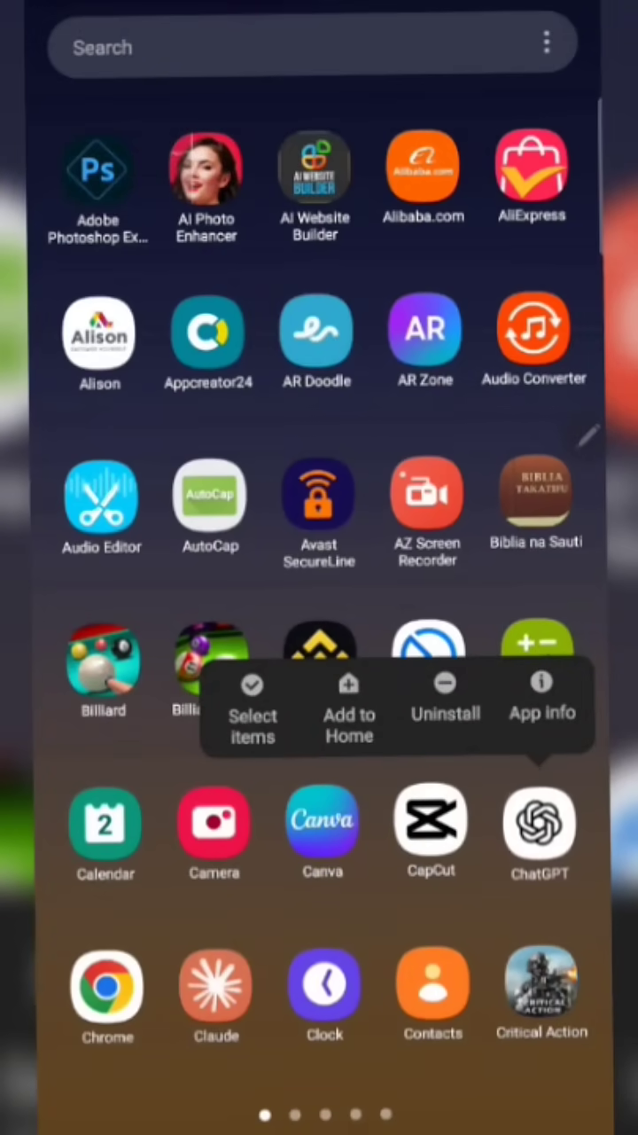
- Open ChatGPT's app details to view its 819 KB data and 266 KB cache
click(541, 700)
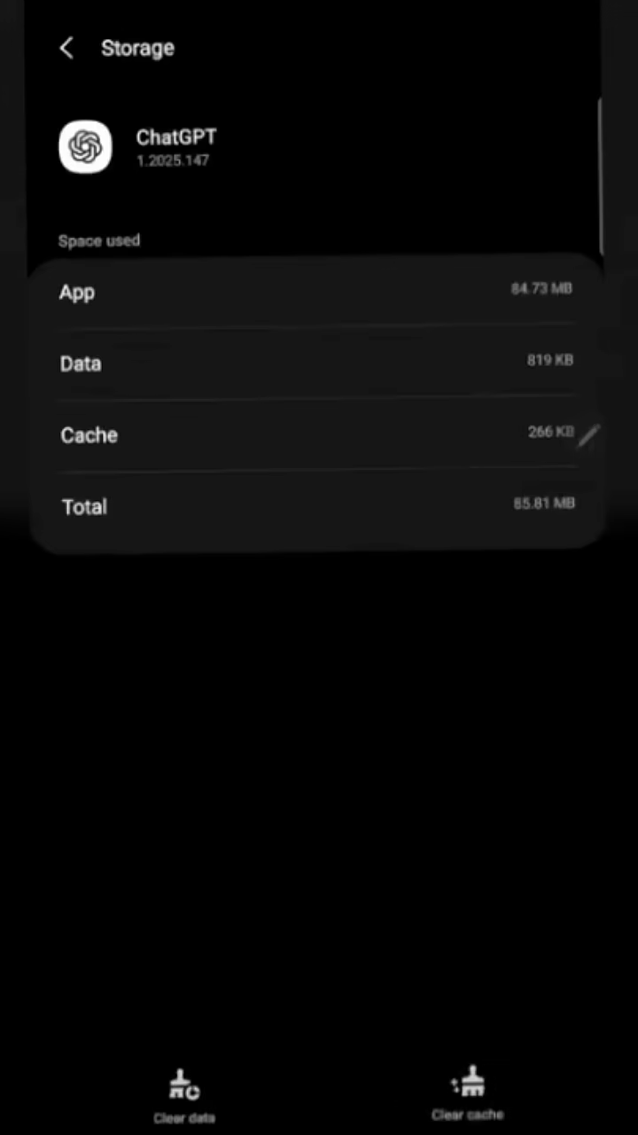
- Clear ChatGPT's data to 0 B, confirm, then close all recent apps
click(183, 1091)
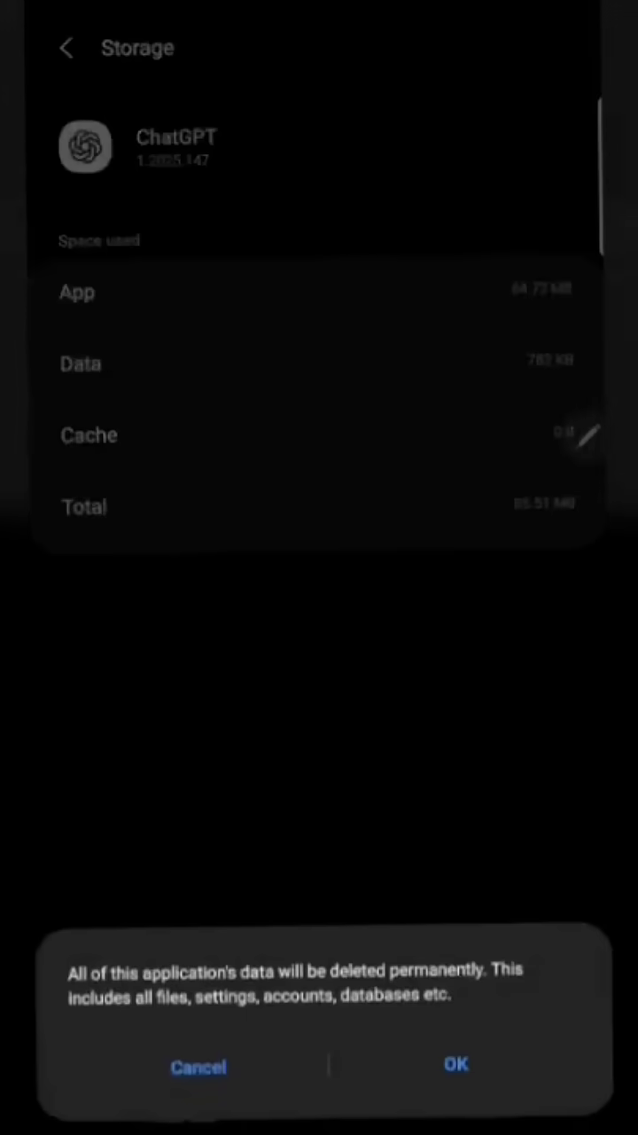
click(455, 1065)
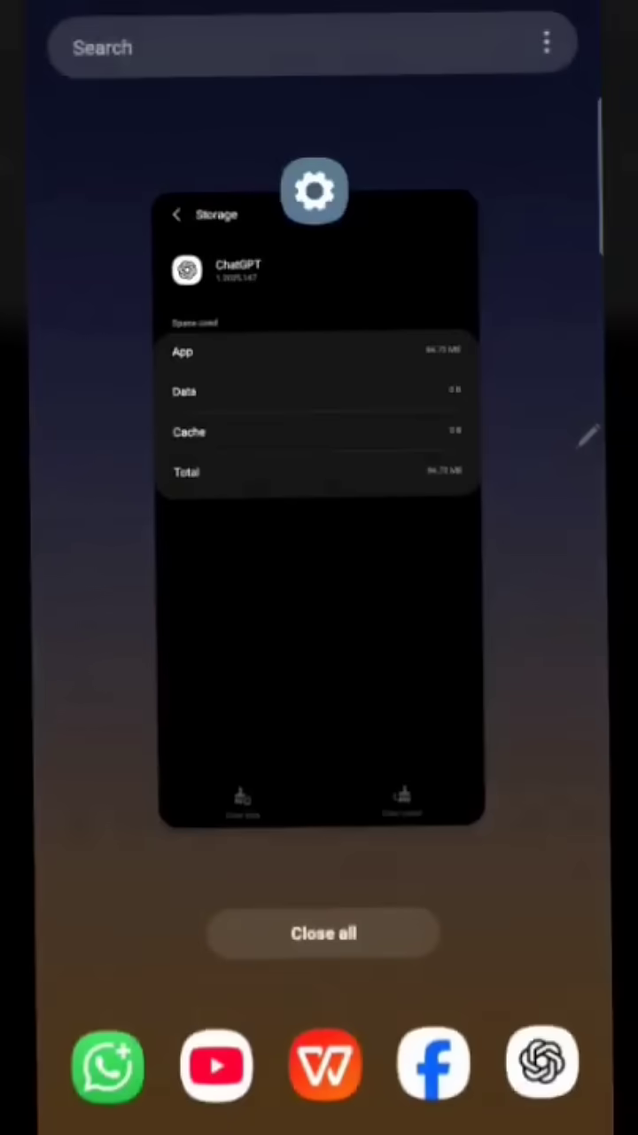
click(323, 933)
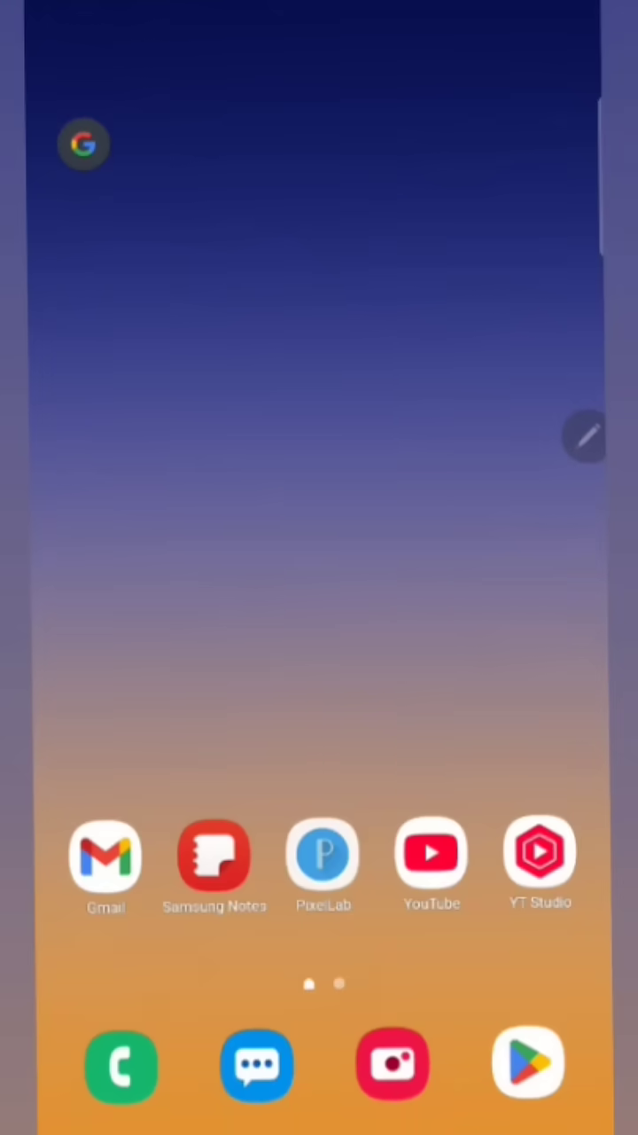
- Open the app drawer on its second page, Dcoder through KineMaster
scroll(up, 3)
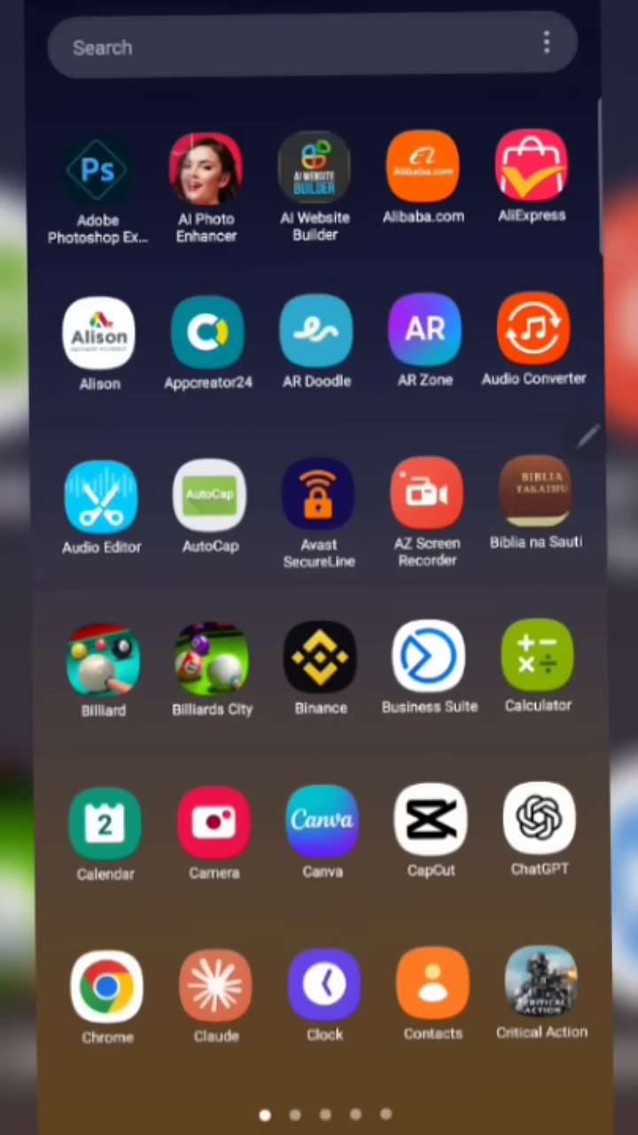
scroll(left, 3)
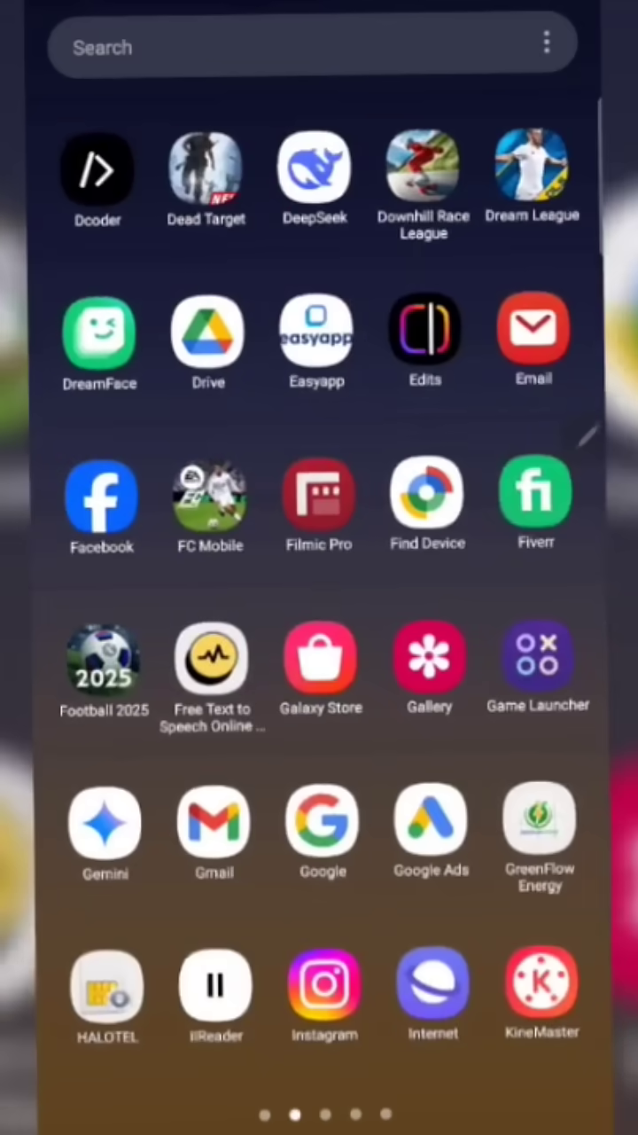